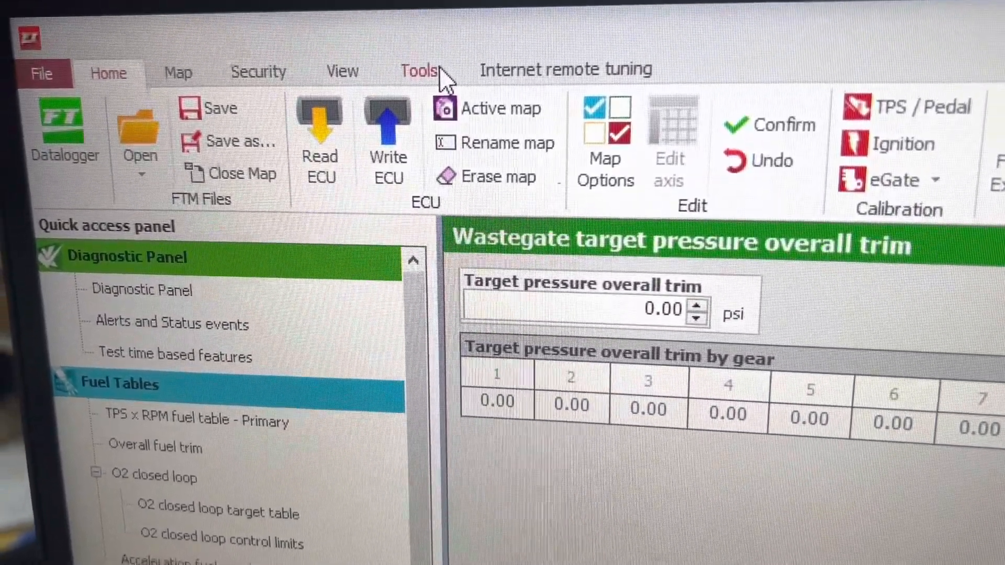
Step: Launch the ECU Updater v4.82 utility from the Tools section
click(417, 71)
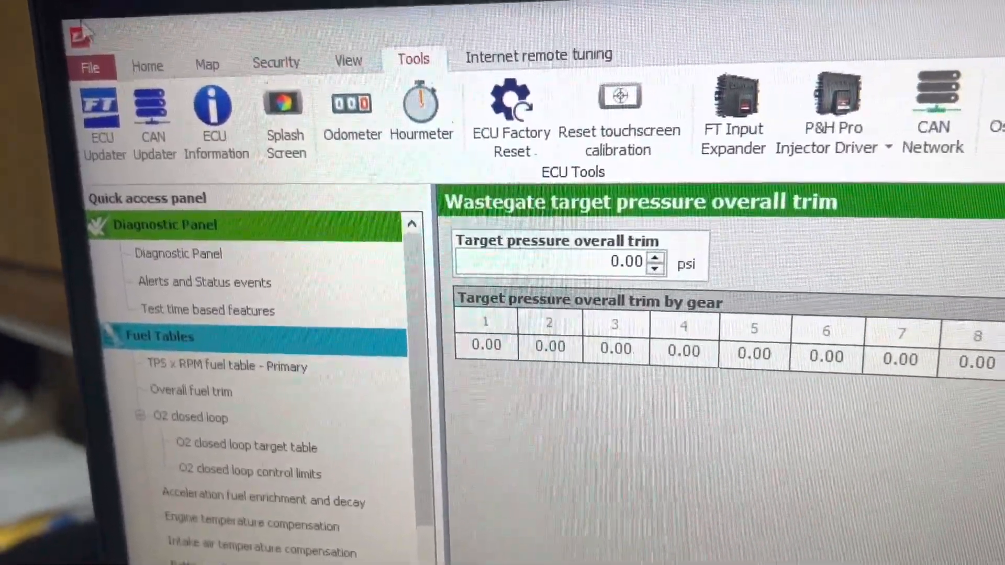
click(148, 63)
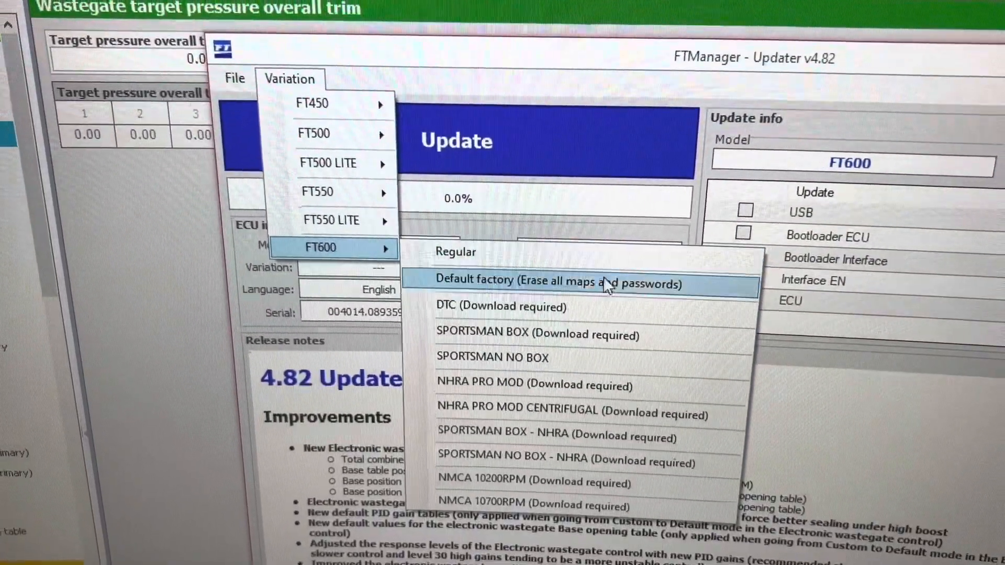
mouse_move(688, 343)
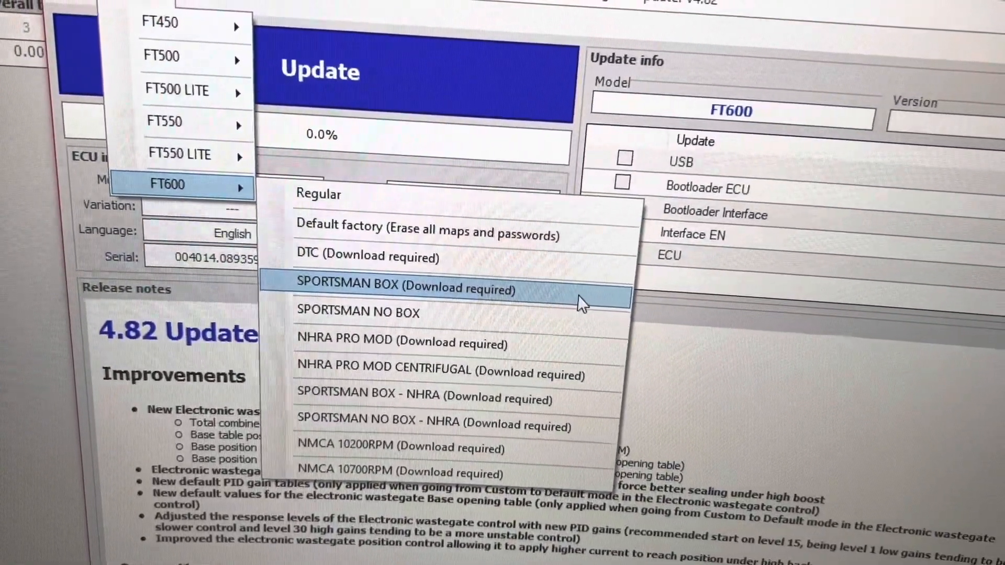
Step: Select the FT600 Sportsman Box (Download required) variation and run the update to 100%
click(403, 289)
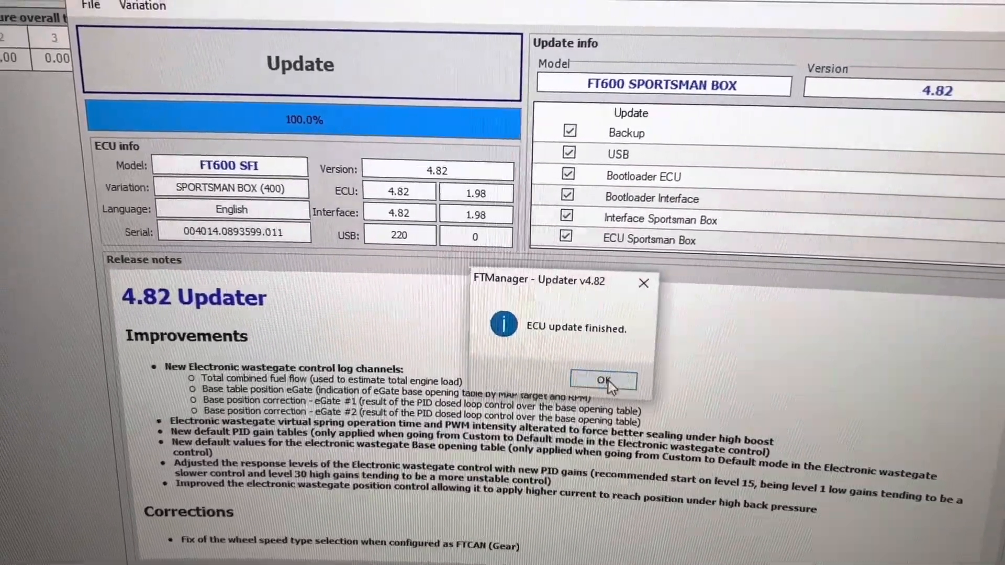
Step: Dismiss the update-finished message and agree to open the backup directory
click(602, 379)
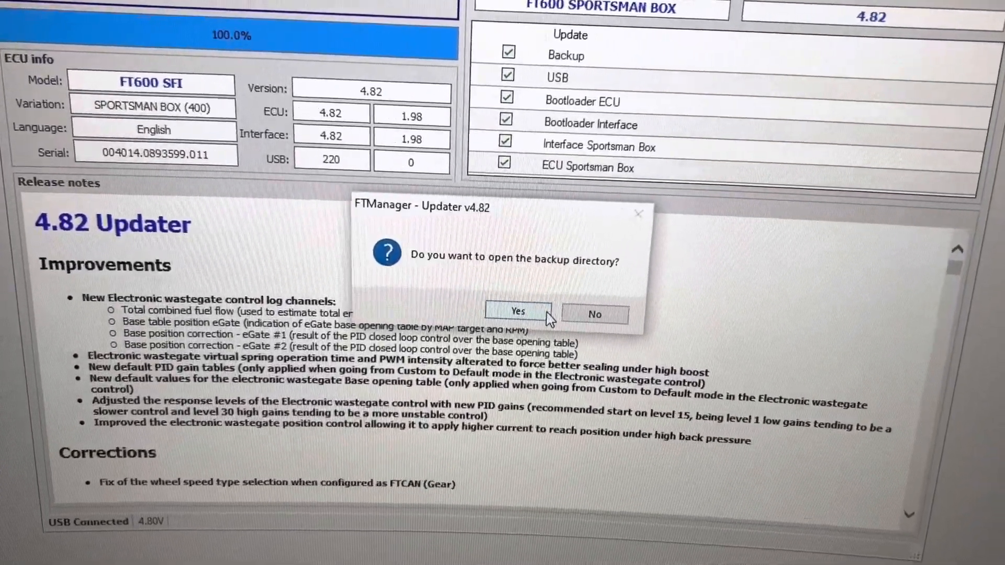
click(518, 312)
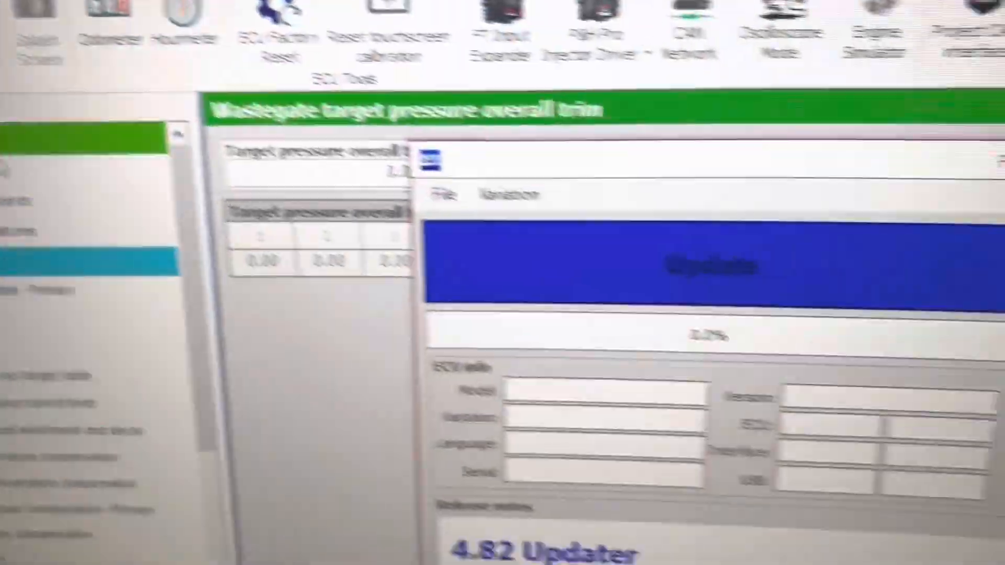
Step: Target an FT600 Sportsman variation and confirm the ECU reads Sportsman Box (400) at 4.82
click(339, 232)
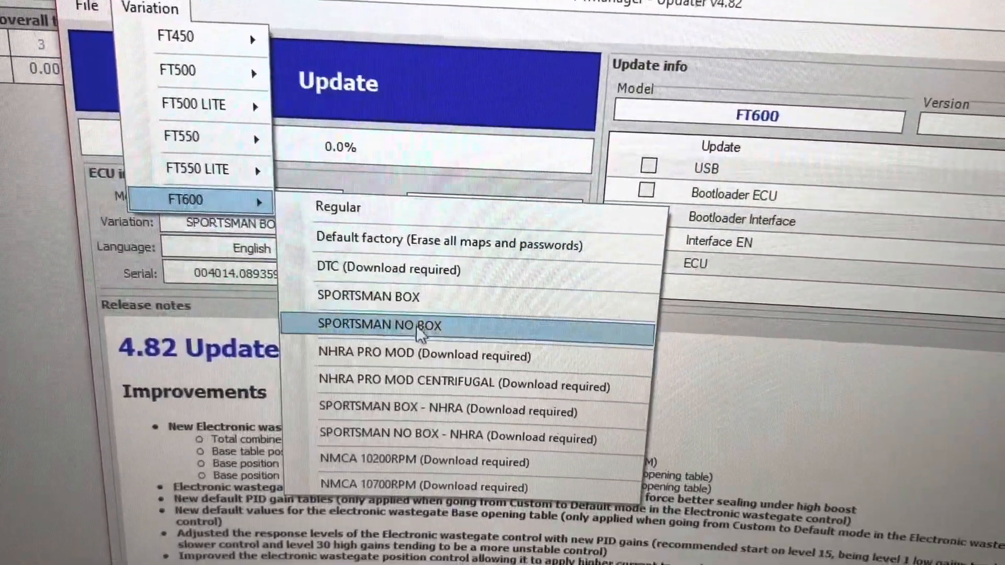
click(368, 296)
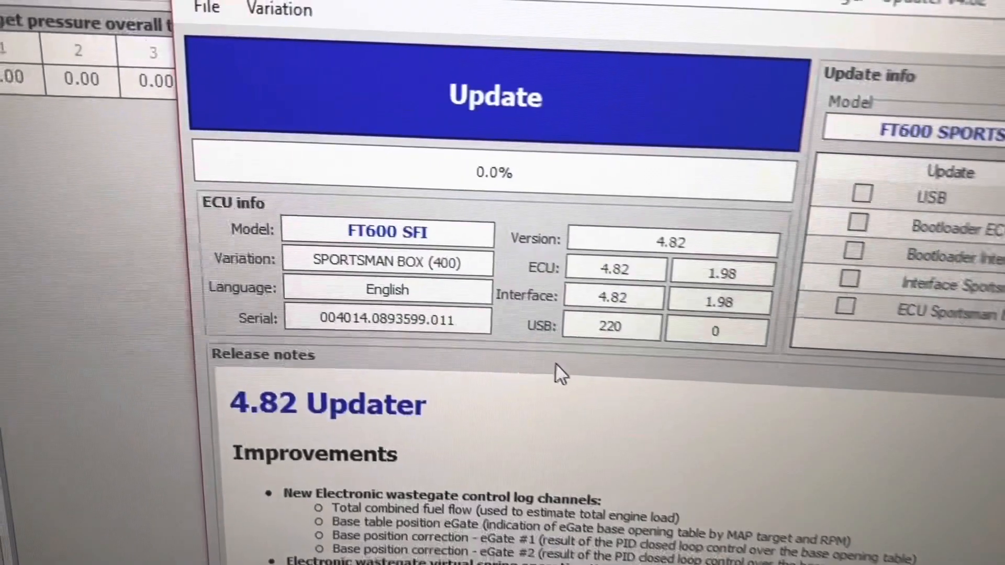